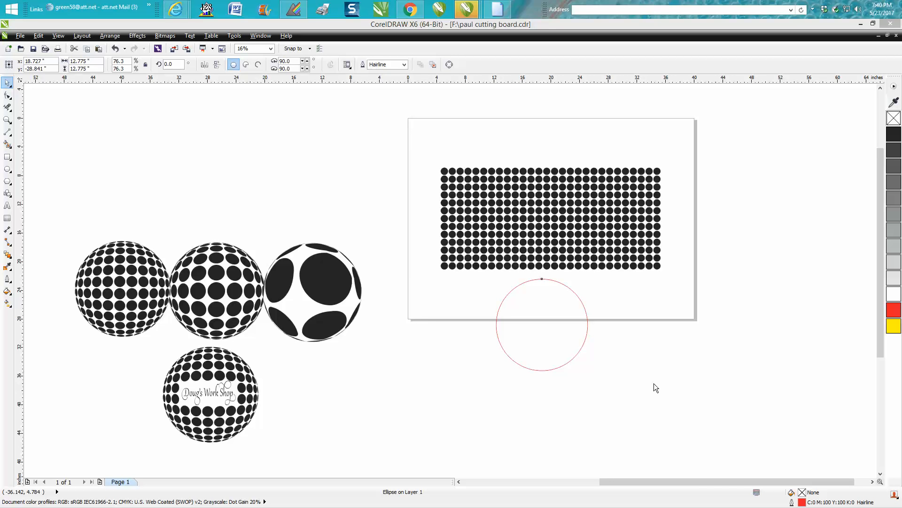
{"action": "mouse_move", "coordinate": [398, 326]}
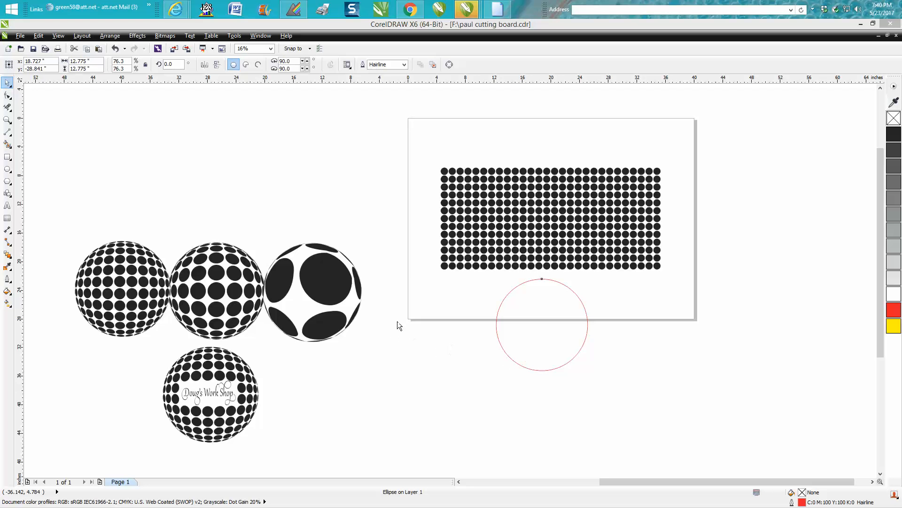
{"action": "mouse_move", "coordinate": [533, 225]}
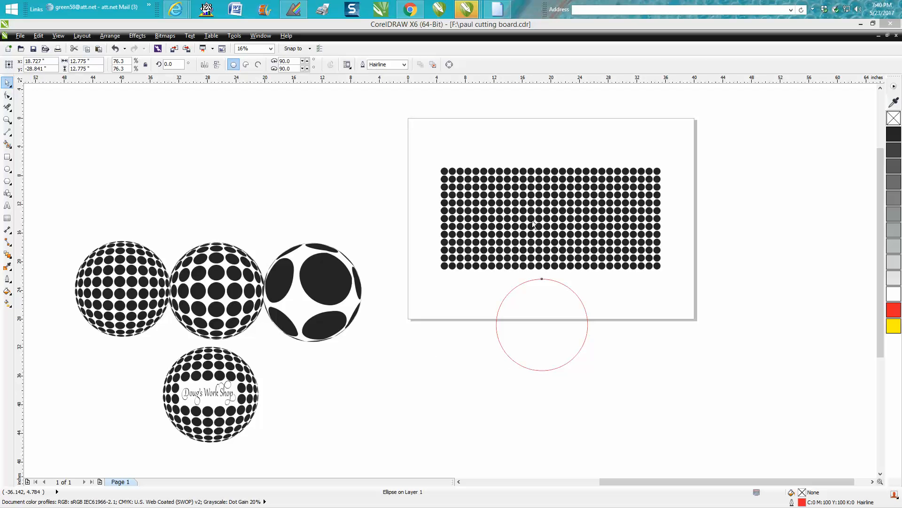
{"action": "mouse_move", "coordinate": [492, 297]}
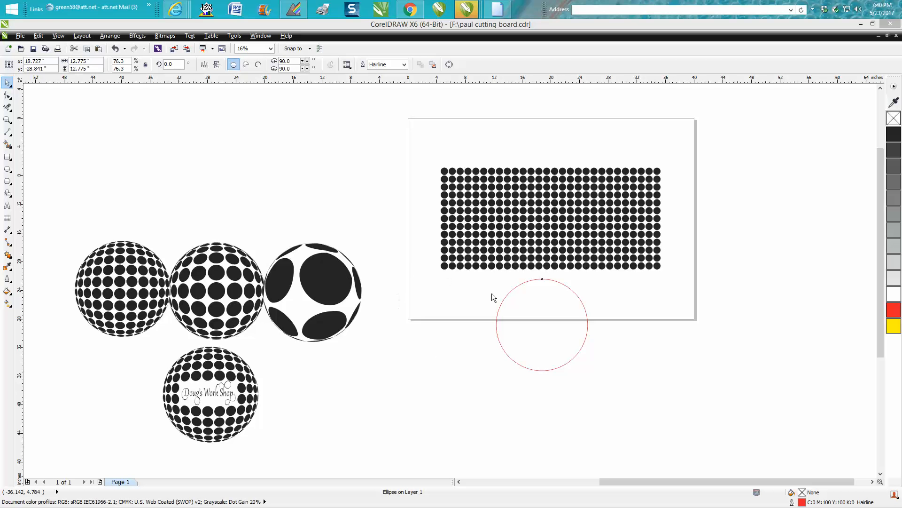
{"action": "mouse_move", "coordinate": [827, 143]}
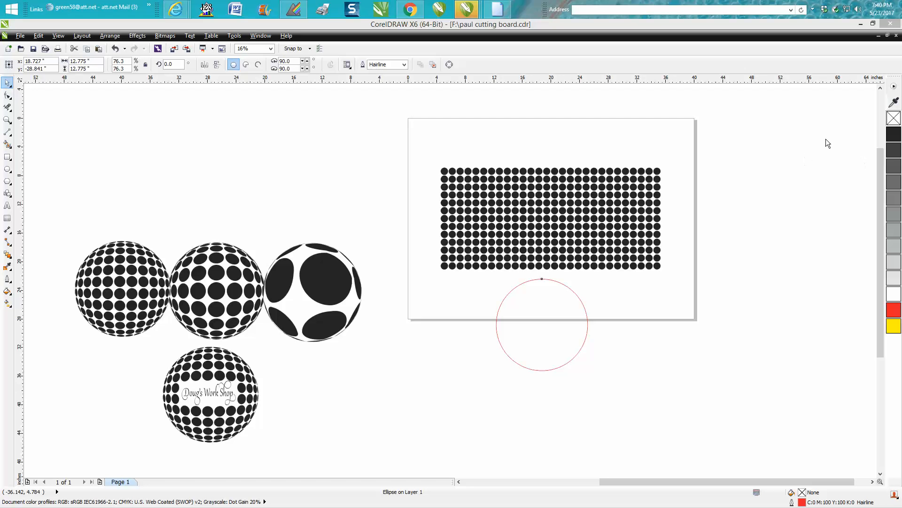
{"action": "mouse_move", "coordinate": [7, 121]}
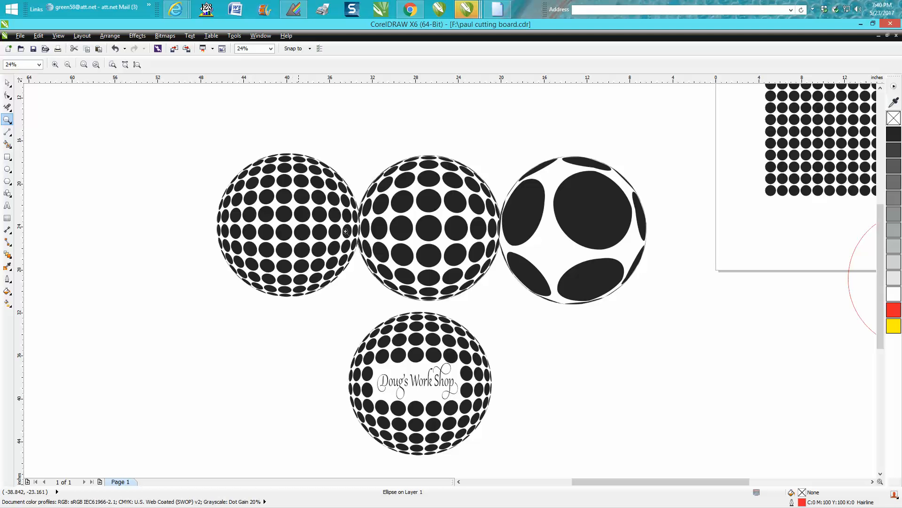
{"action": "mouse_move", "coordinate": [611, 229]}
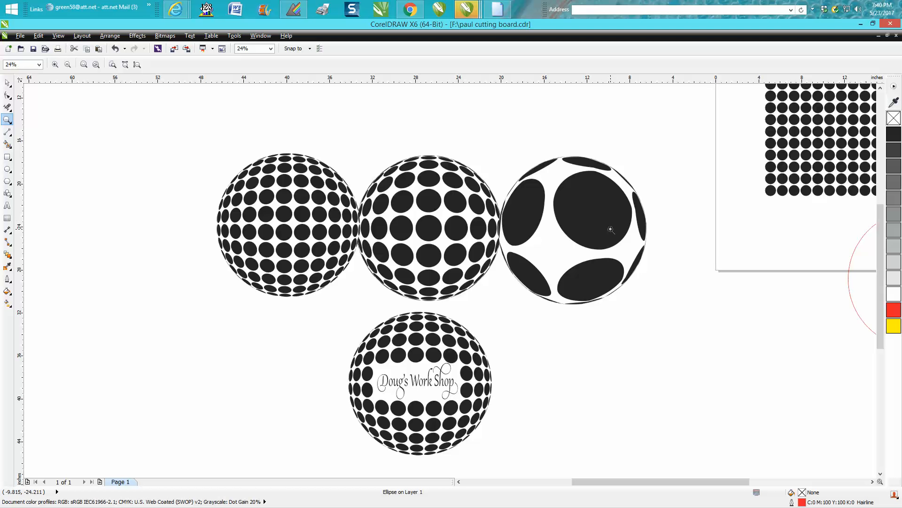
{"action": "mouse_move", "coordinate": [587, 243]}
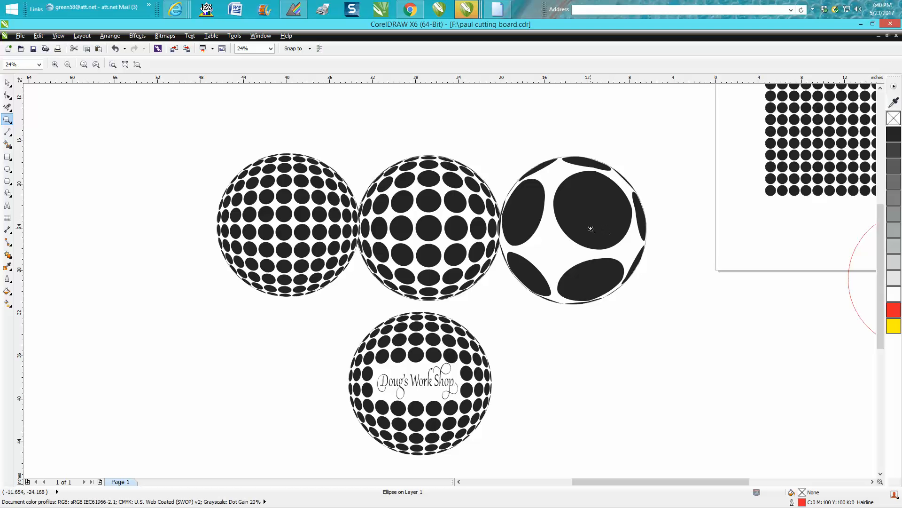
{"action": "mouse_move", "coordinate": [362, 360]}
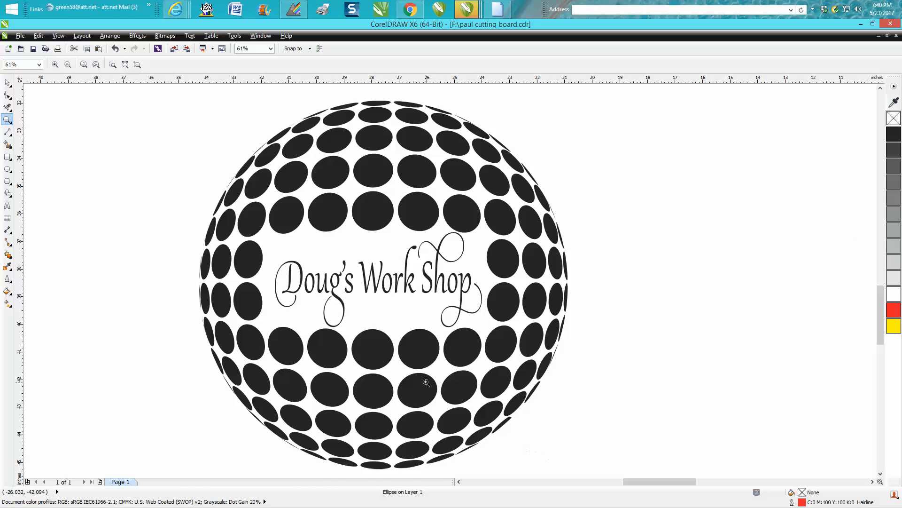
{"action": "mouse_move", "coordinate": [432, 344]}
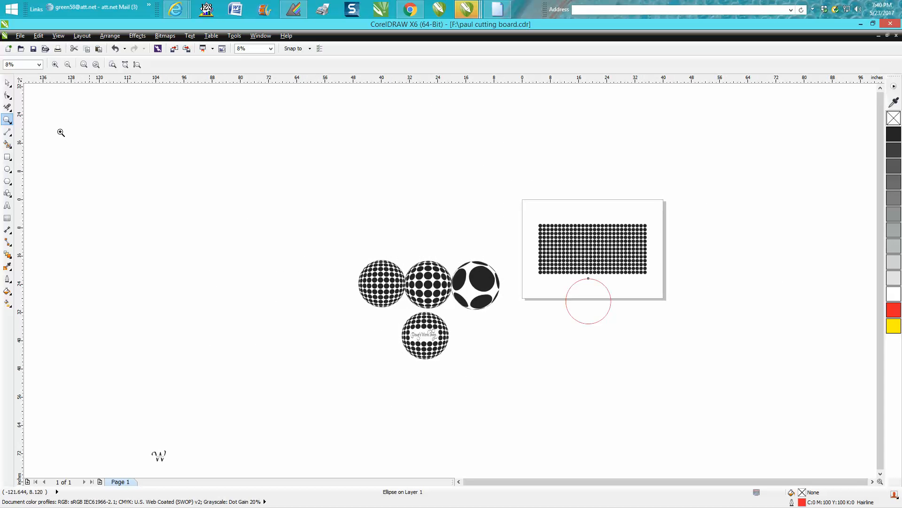
{"action": "mouse_move", "coordinate": [513, 212]}
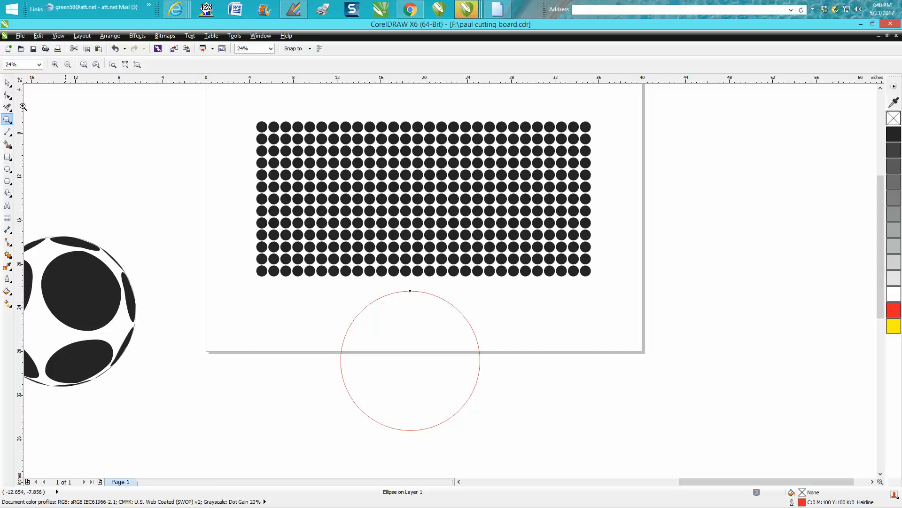
Move the red circle onto the centre of the dot grid.
{"action": "left_click", "coordinate": [410, 360]}
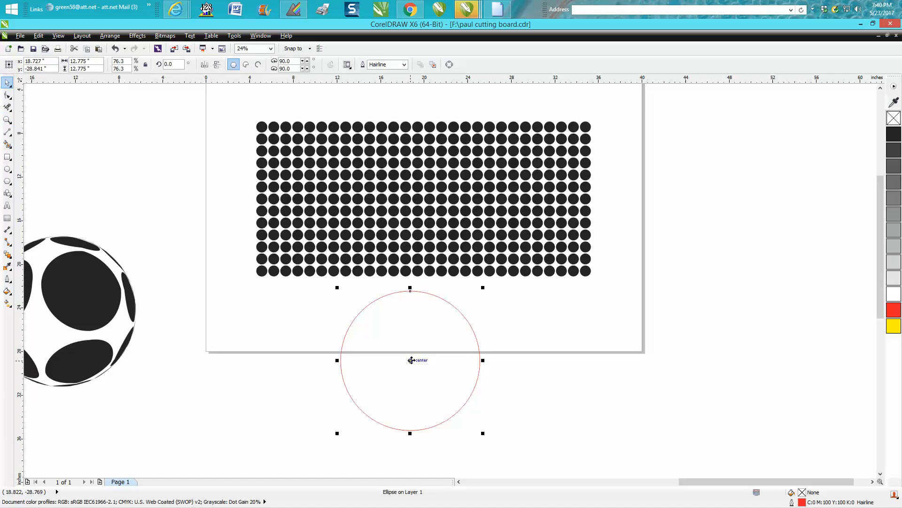
{"action": "left_click_drag", "start_coordinate": [409, 360], "coordinate": [409, 198]}
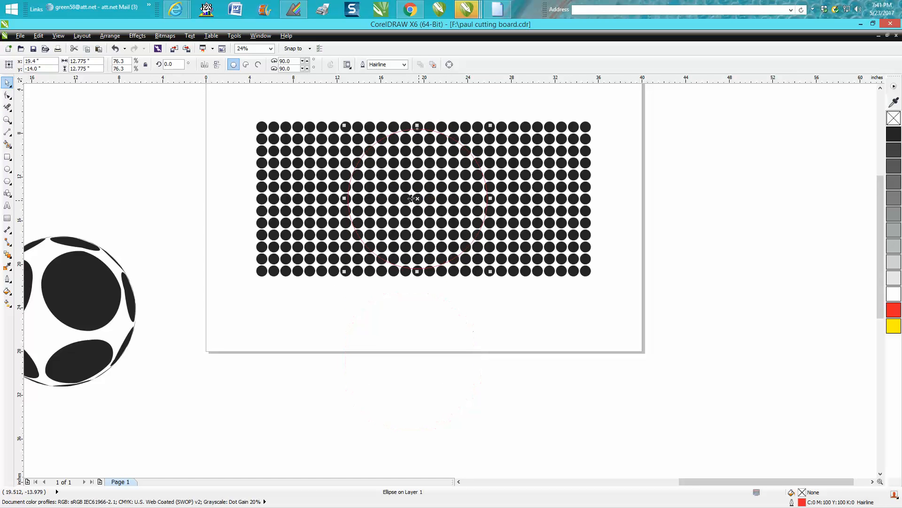
Bring up the Lens docker for the circle via Effects > Lens.
{"action": "left_click", "coordinate": [137, 36]}
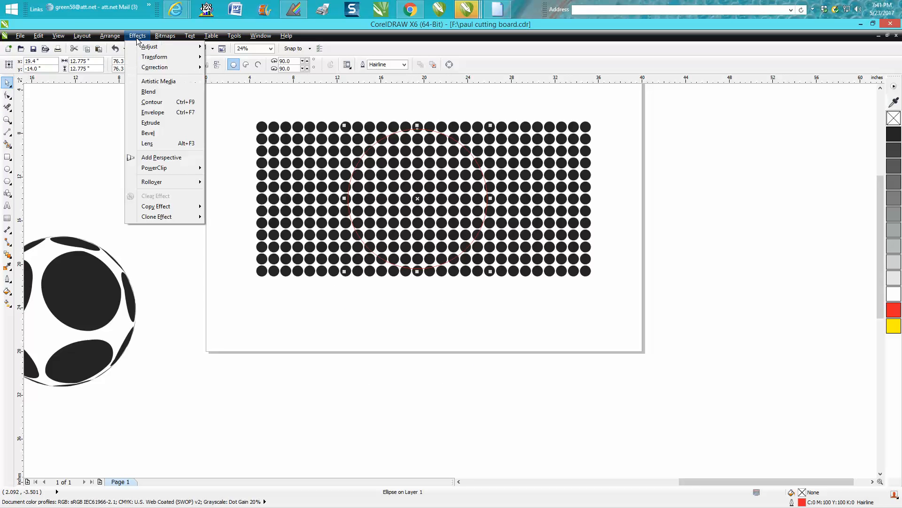
{"action": "left_click", "coordinate": [158, 144]}
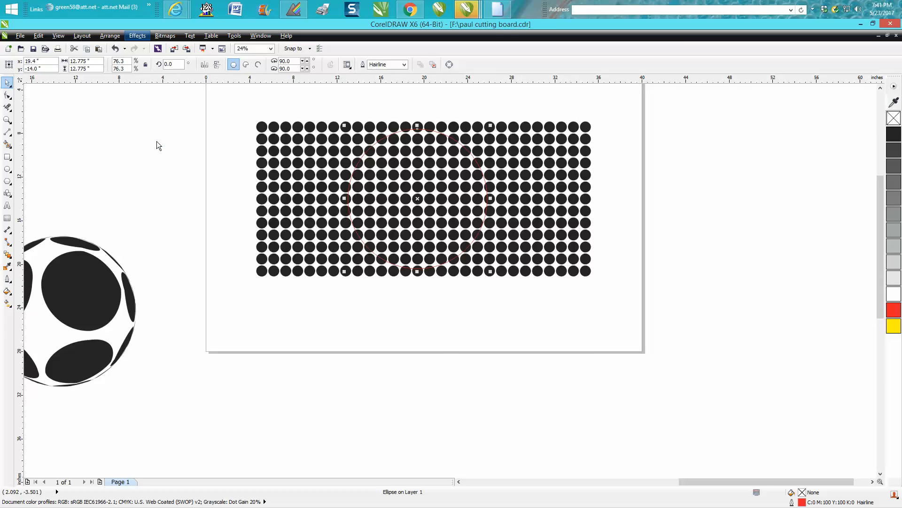
{"action": "left_click", "coordinate": [137, 36]}
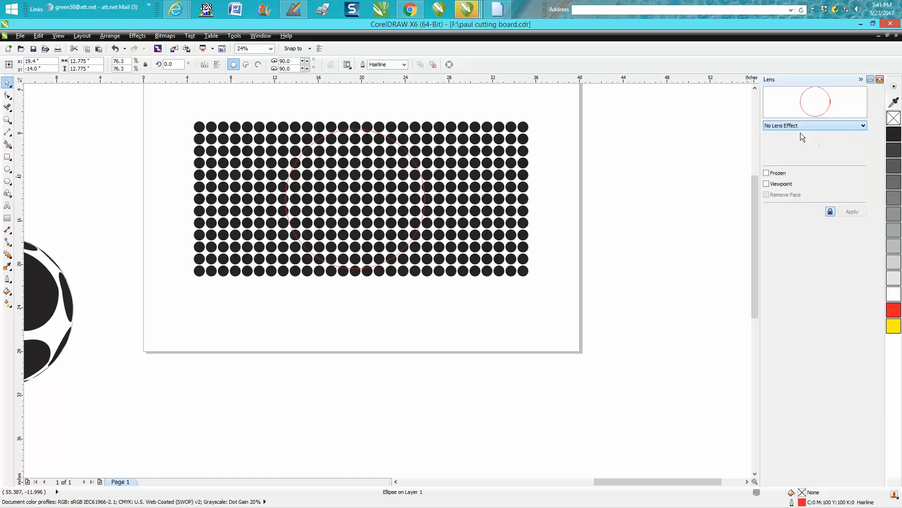
Make a frozen Fish Eye lens copy at 100% rate and move it below the grid.
{"action": "left_click", "coordinate": [864, 125]}
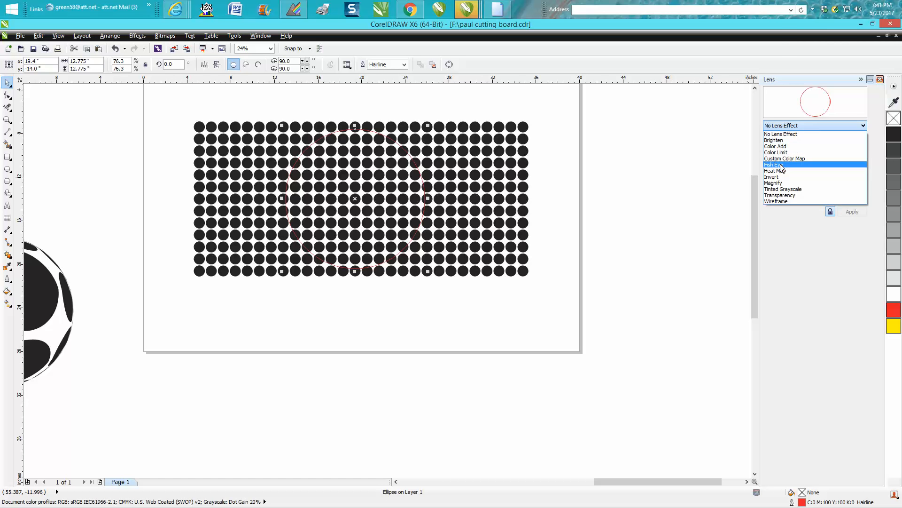
{"action": "left_click", "coordinate": [772, 164]}
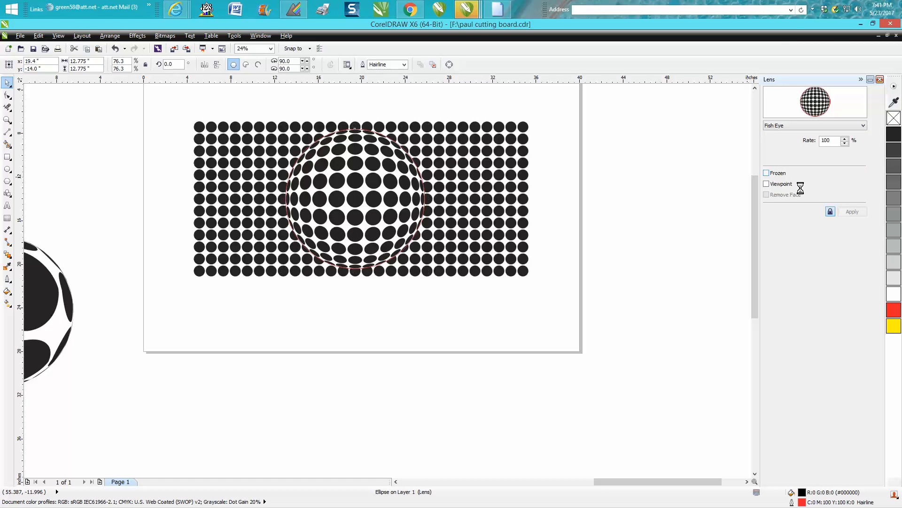
{"action": "left_click", "coordinate": [766, 173]}
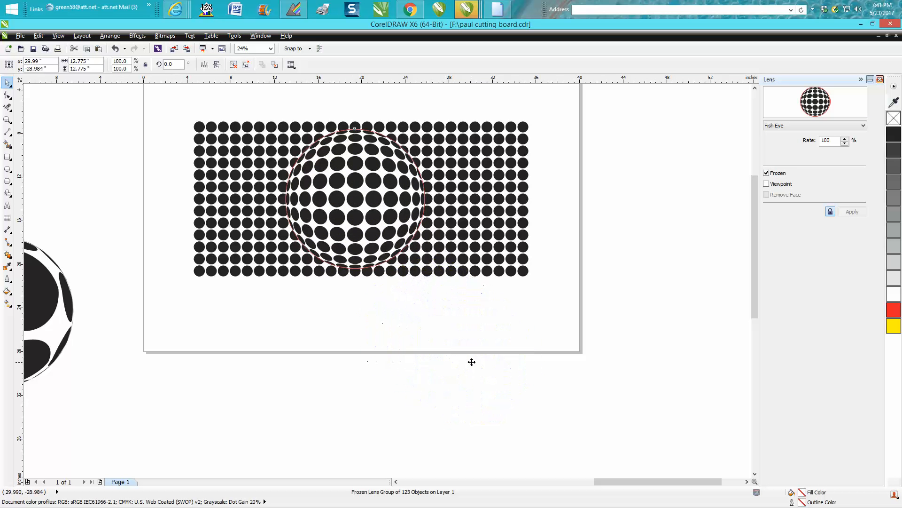
{"action": "left_click_drag", "start_coordinate": [355, 199], "coordinate": [470, 361]}
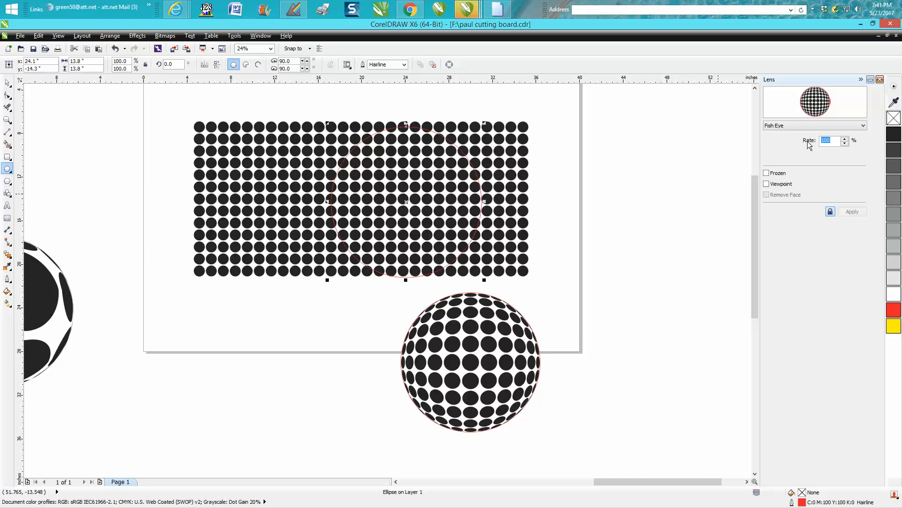
Apply a 350% Fish Eye rate to the circle and freeze it into a second copy.
{"action": "type", "text": "350"}
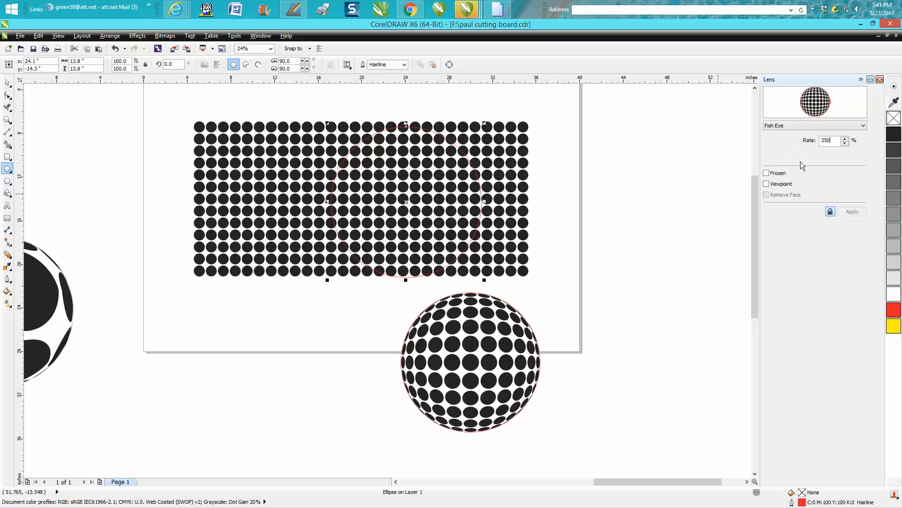
{"action": "left_click", "coordinate": [852, 210]}
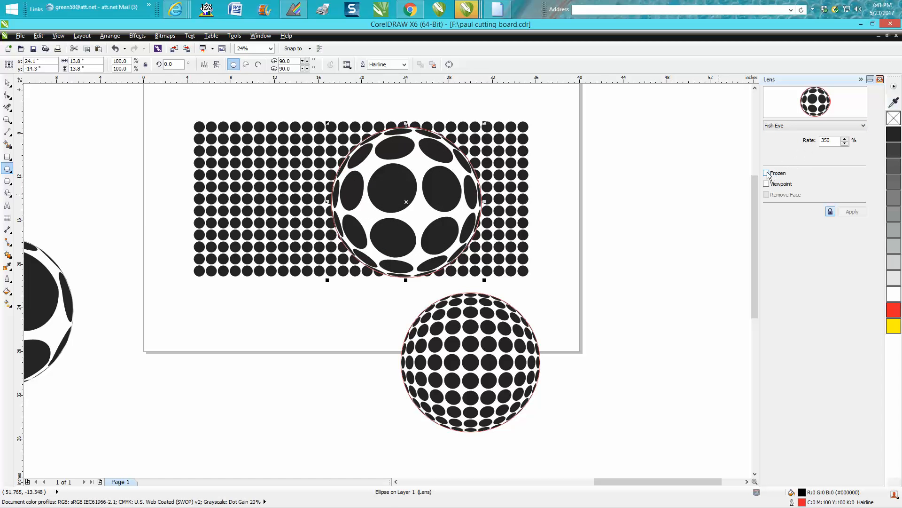
{"action": "left_click", "coordinate": [766, 173]}
{"action": "type", "text": "25"}
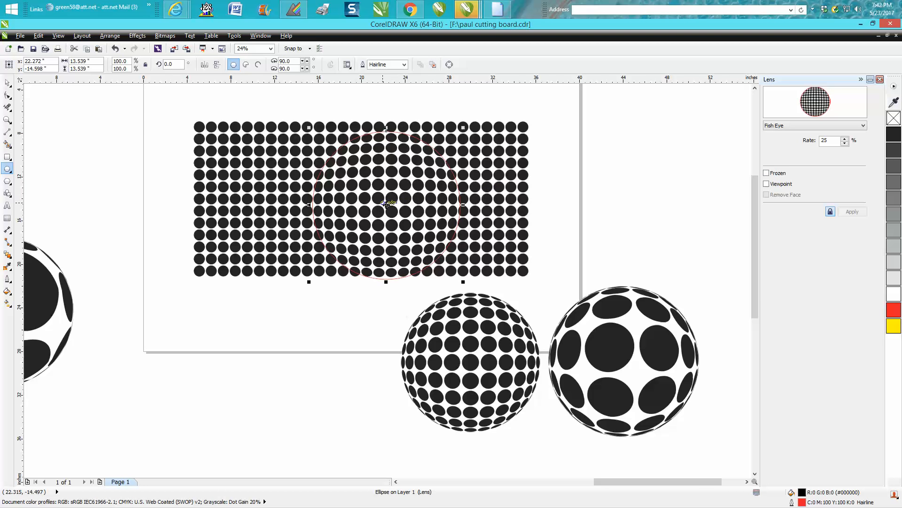
Move the frozen copy left of the others and freeze a gentle 25% fish-eye copy.
{"action": "left_click_drag", "start_coordinate": [386, 204], "coordinate": [321, 361]}
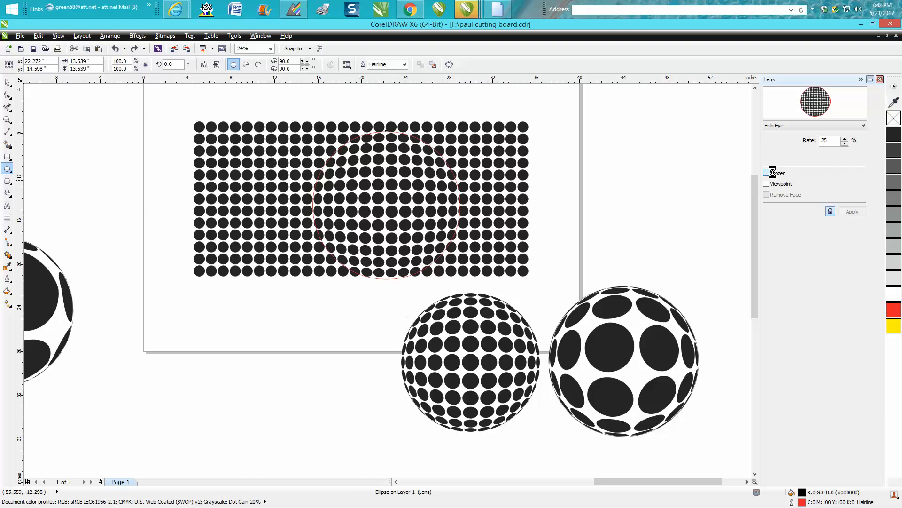
{"action": "left_click", "coordinate": [766, 173]}
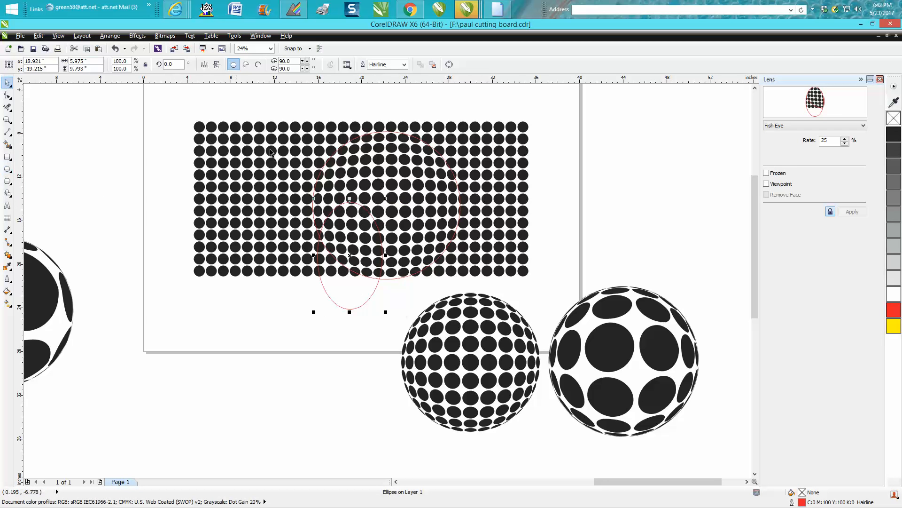
{"action": "mouse_move", "coordinate": [387, 168]}
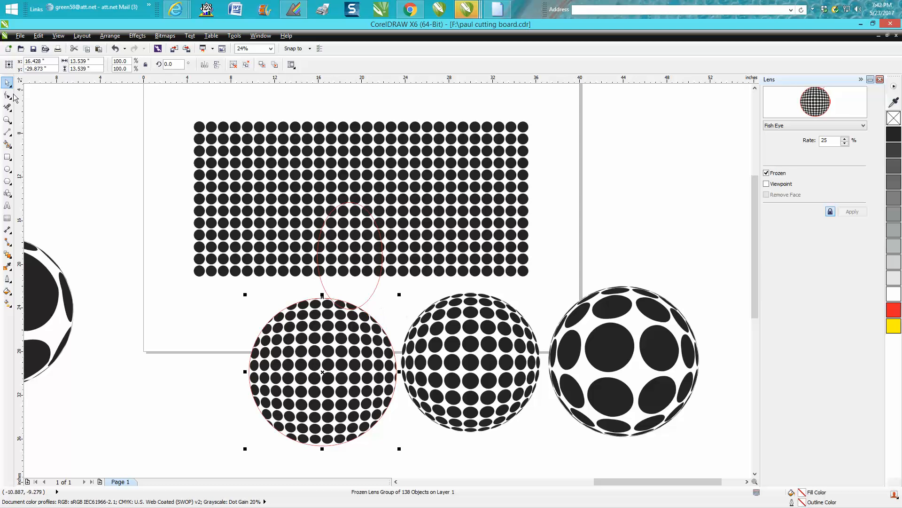
{"action": "mouse_move", "coordinate": [382, 291]}
{"action": "type", "text": "200"}
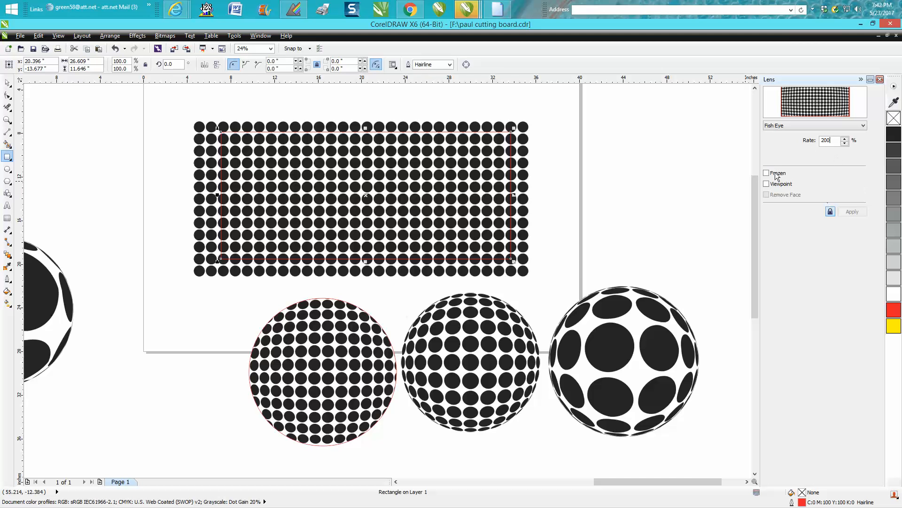
Apply a 200% Fish Eye lens to the rectangular dot patch and freeze it into a copy.
{"action": "left_click", "coordinate": [853, 210]}
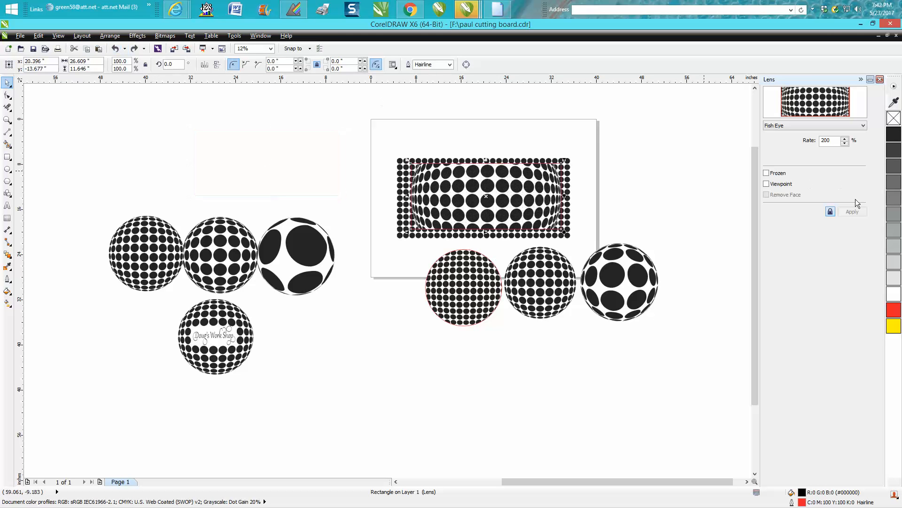
{"action": "left_click", "coordinate": [852, 212]}
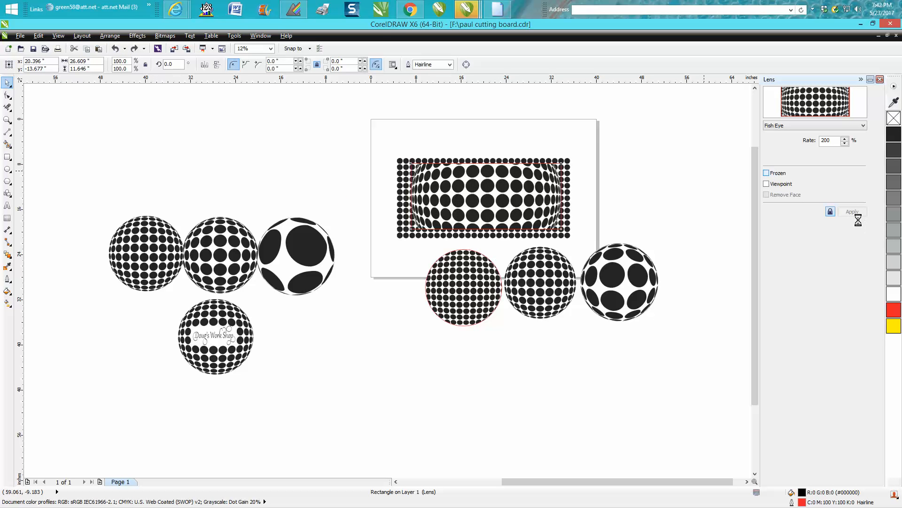
{"action": "left_click", "coordinate": [767, 173]}
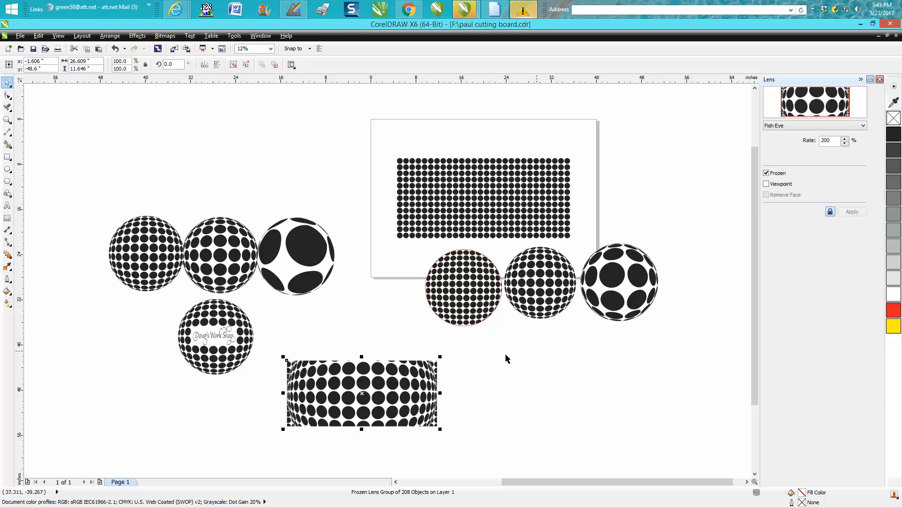
{"action": "mouse_move", "coordinate": [551, 66]}
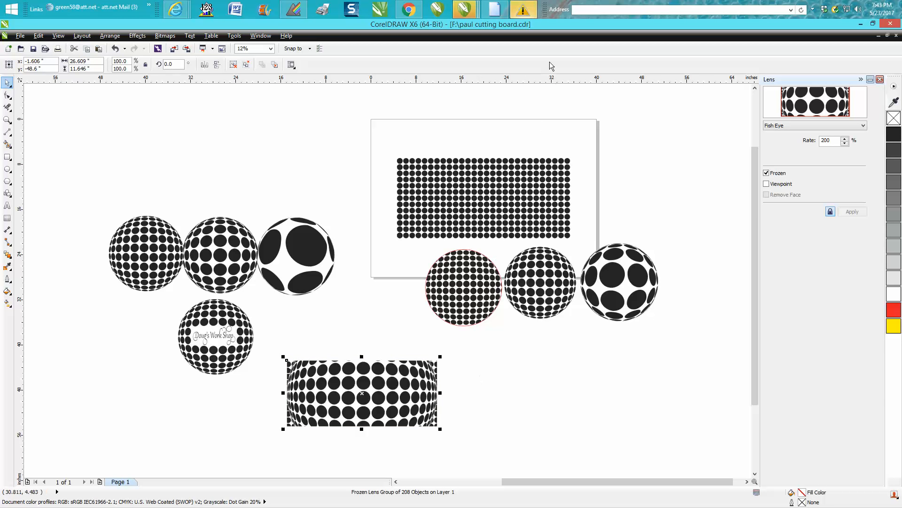